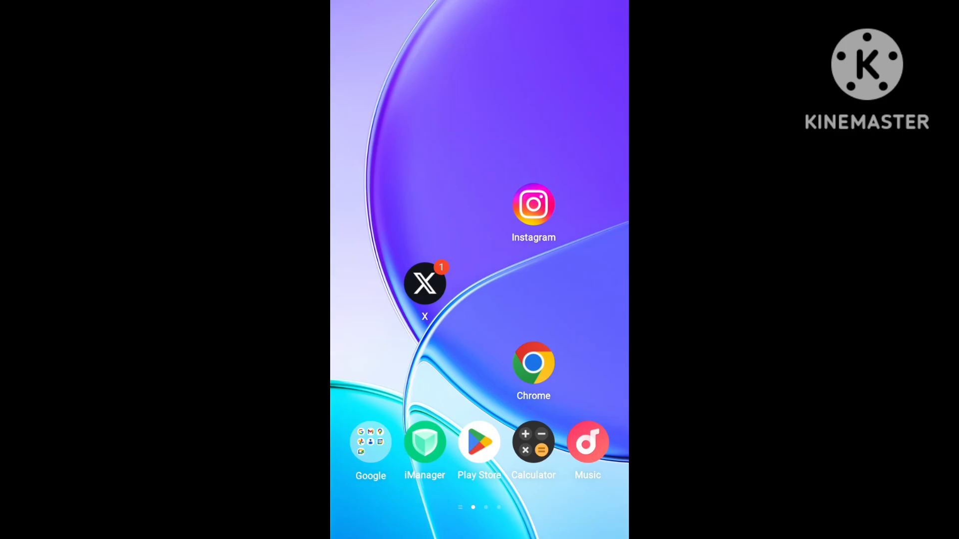
- Launch X from the home screen and dismiss the 'Oops, something went wrong' login error
left_click(425, 283)
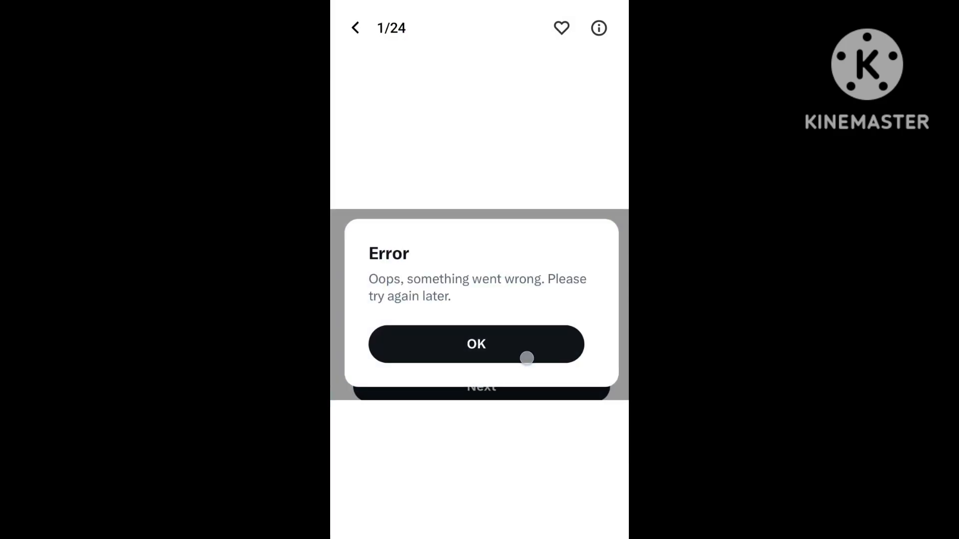
left_click(476, 344)
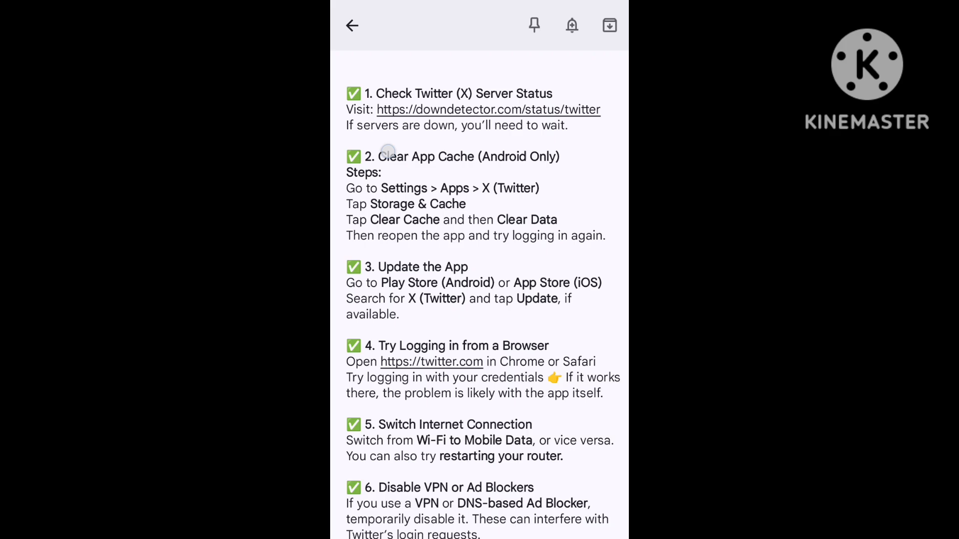
- Highlight the '2. Clear App Cache (Android Only)' heading in the X troubleshooting note
double_click(467, 156)
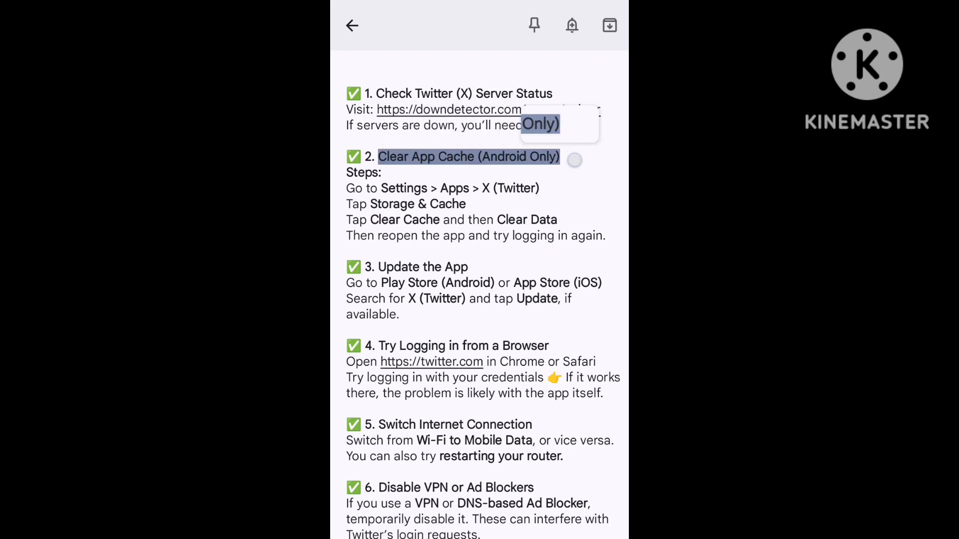
left_click(478, 157)
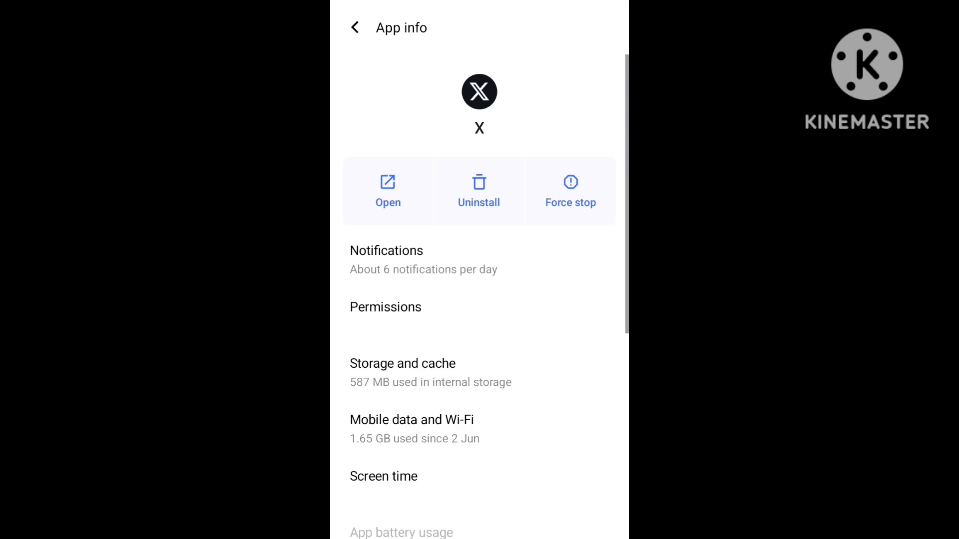
- Go into X's Storage and cache details from App info to clear its cached data
left_click(403, 364)
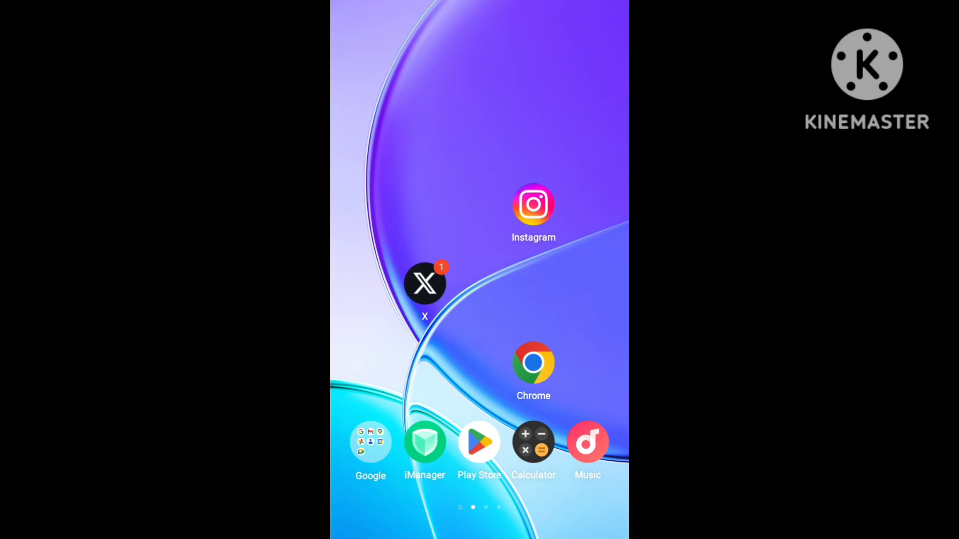
- Search the Play Store for X and start updating the installed X app
left_click(479, 441)
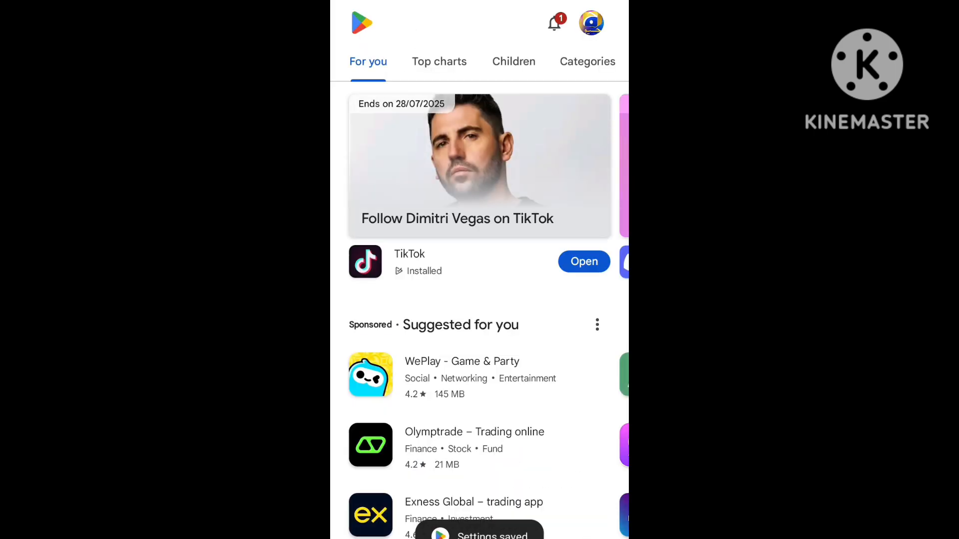
left_click(438, 23)
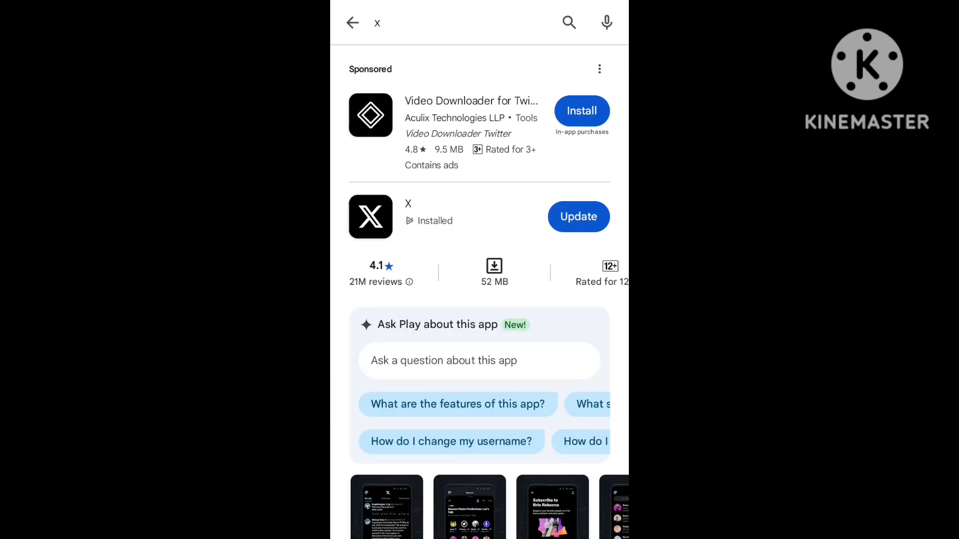
left_click(578, 217)
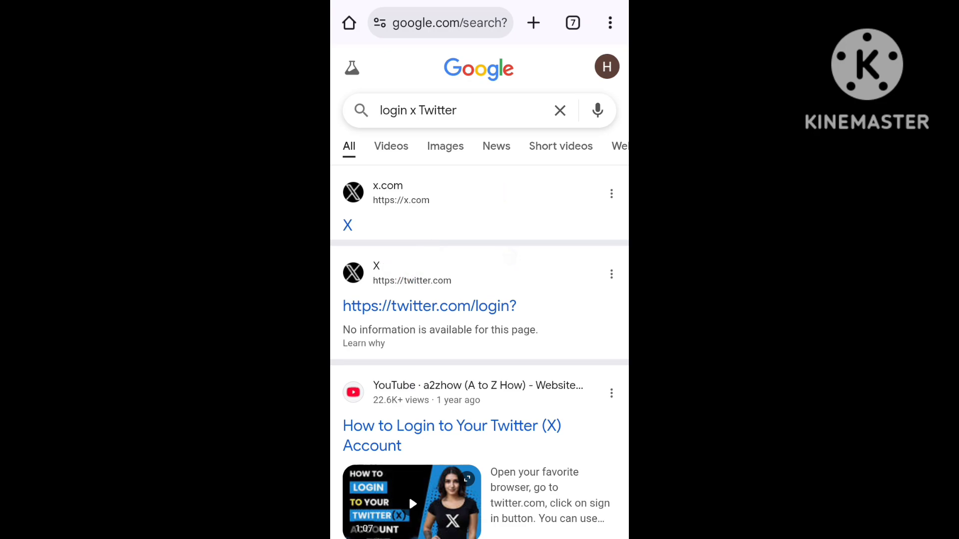
- Follow the twitter.com/login result from the Chrome 'login x Twitter' search
left_click(452, 435)
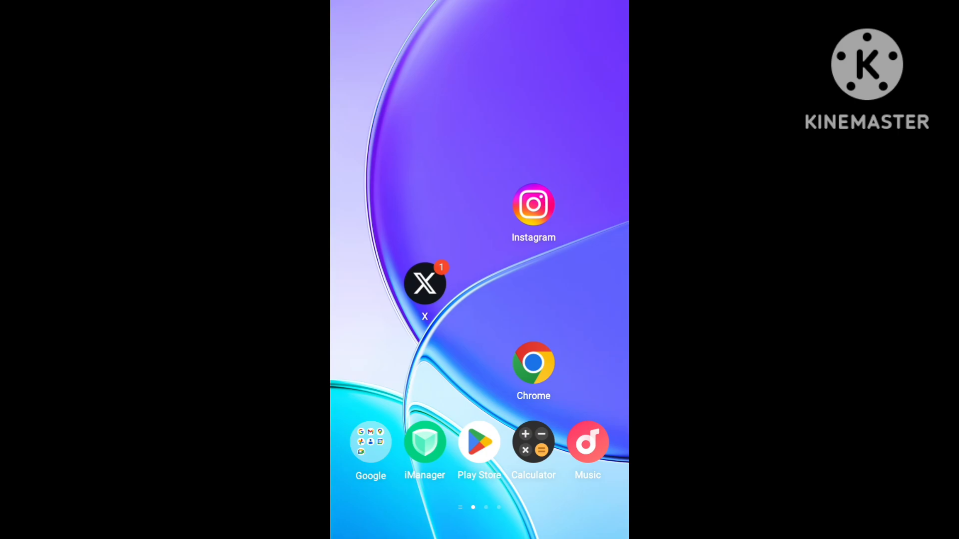
- Bring up the downdetector X (Twitter) outage graph screenshot in Gallery
left_click(425, 283)
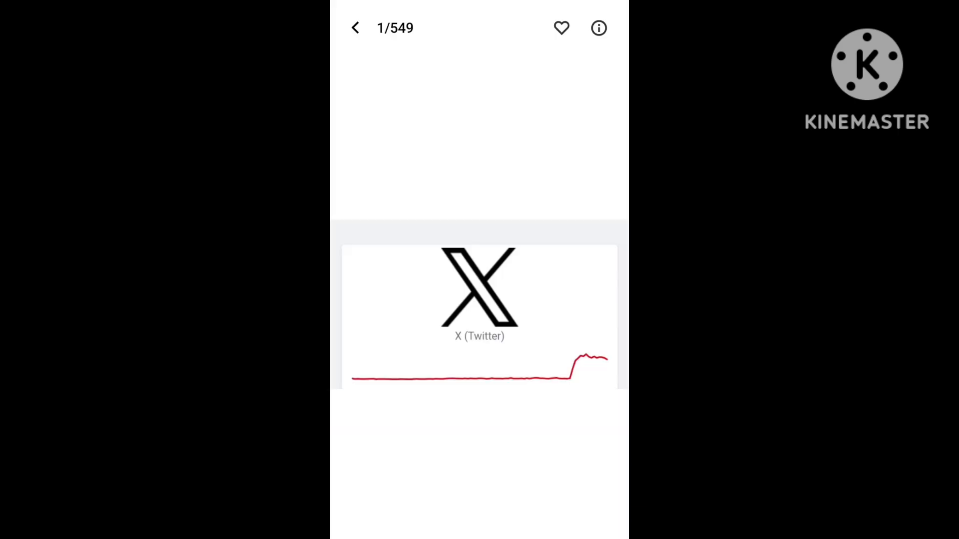